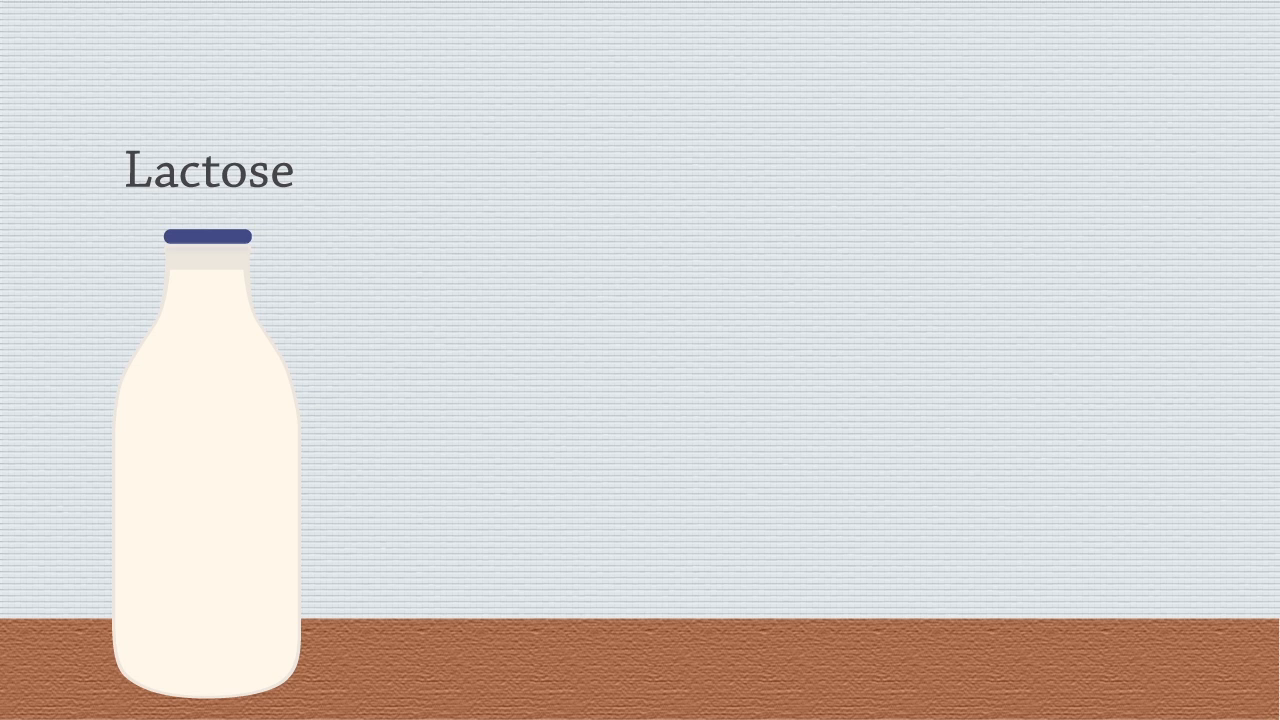
pyautogui.write('=')
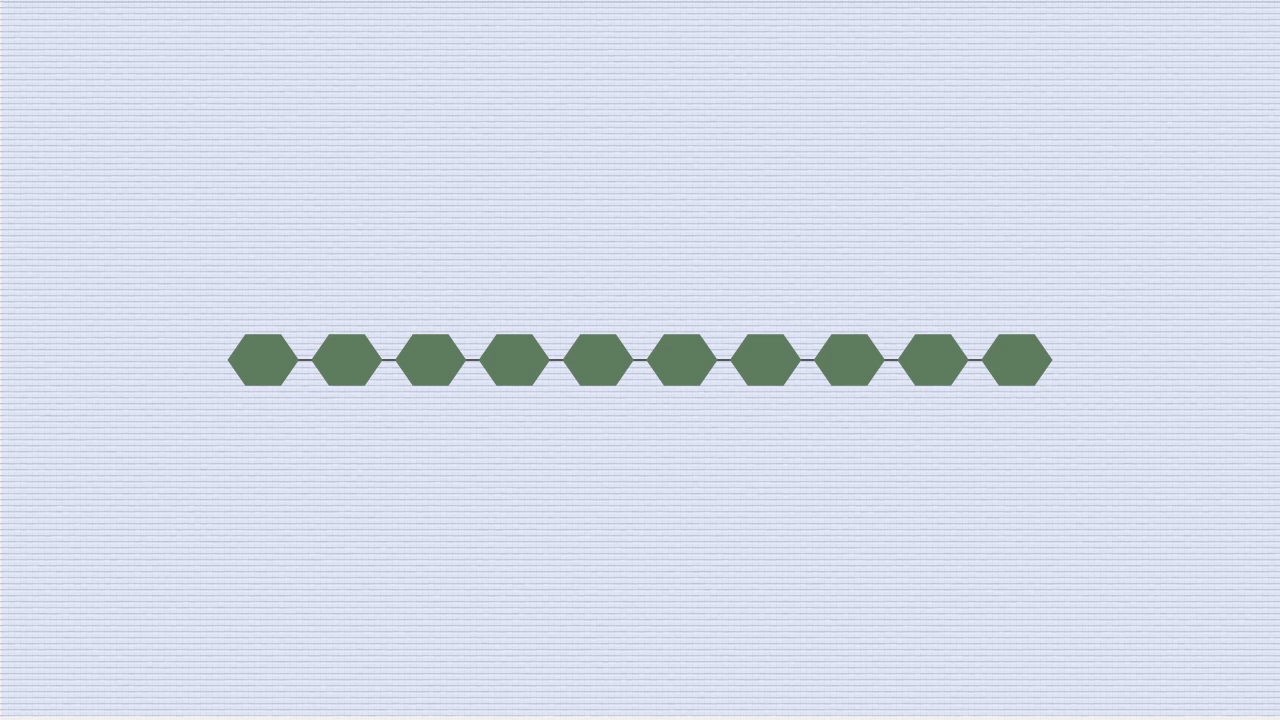
pyautogui.click(516, 360)
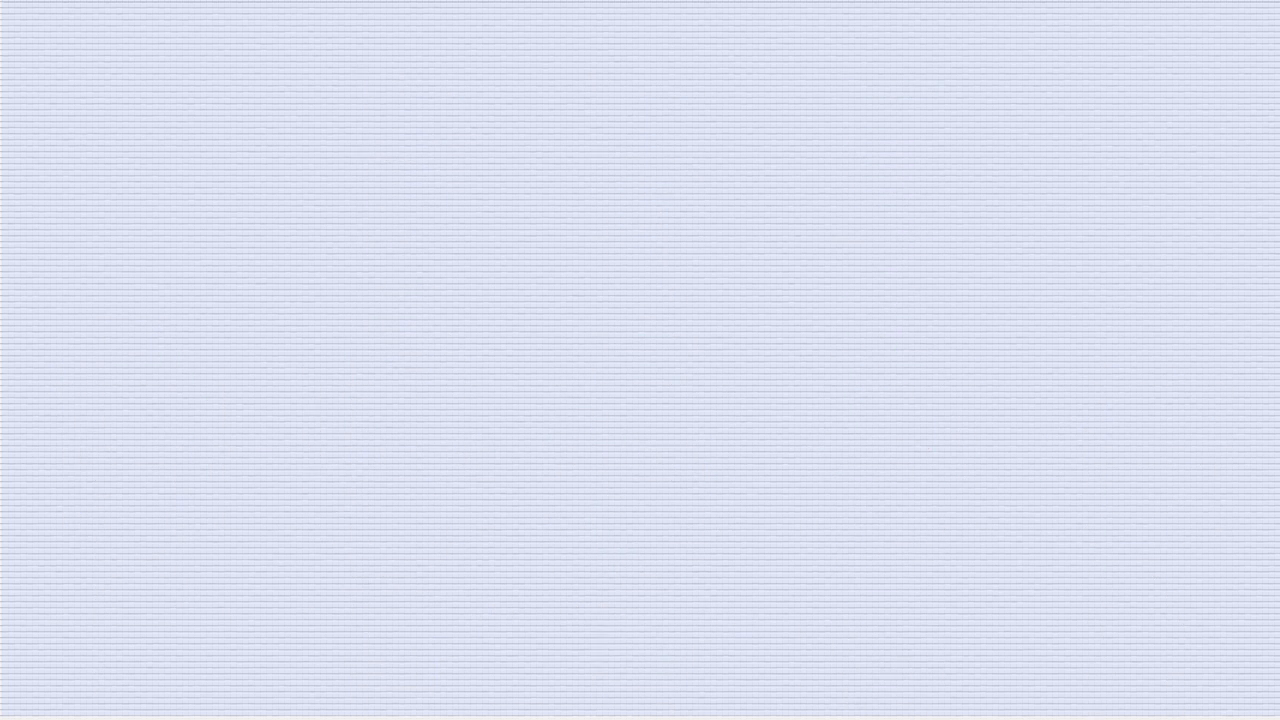
pyautogui.write('Glucose')
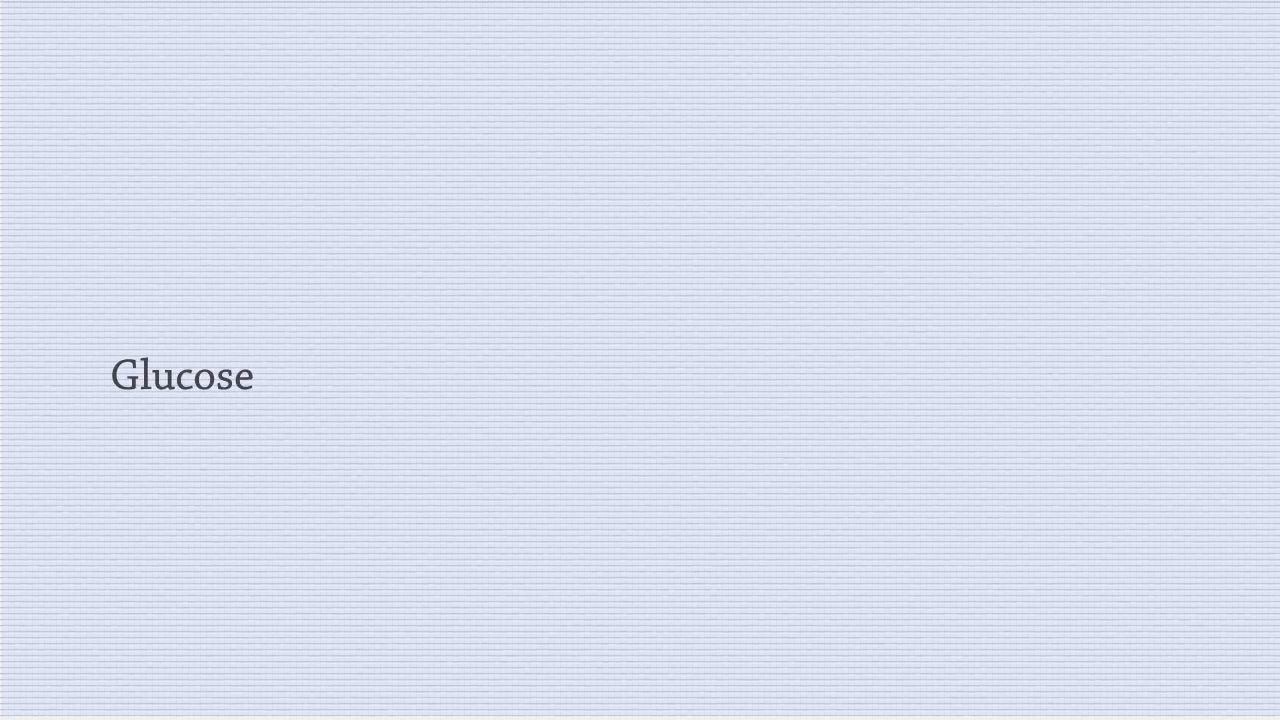